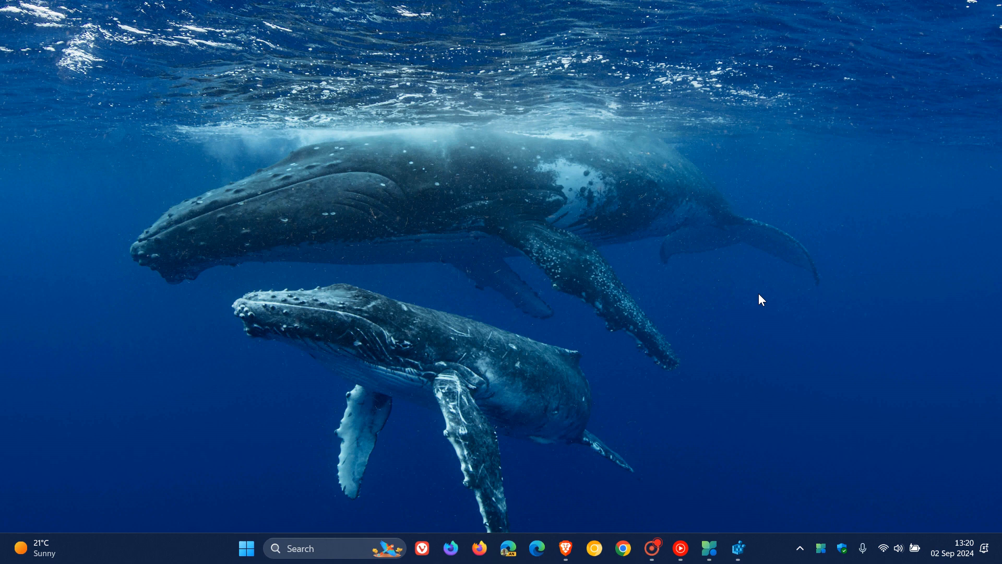
mouse_move(730, 440)
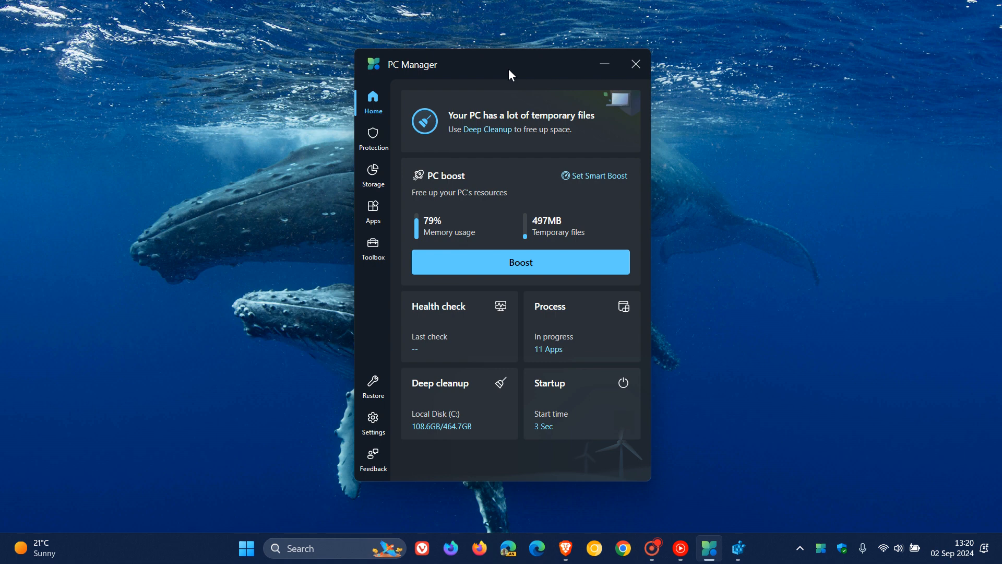
mouse_move(534, 73)
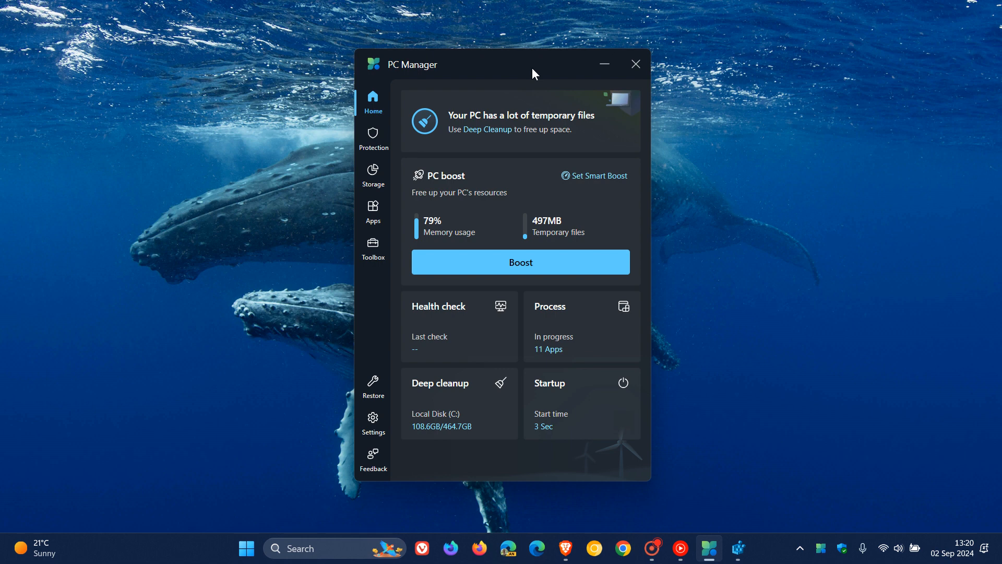
mouse_move(489, 69)
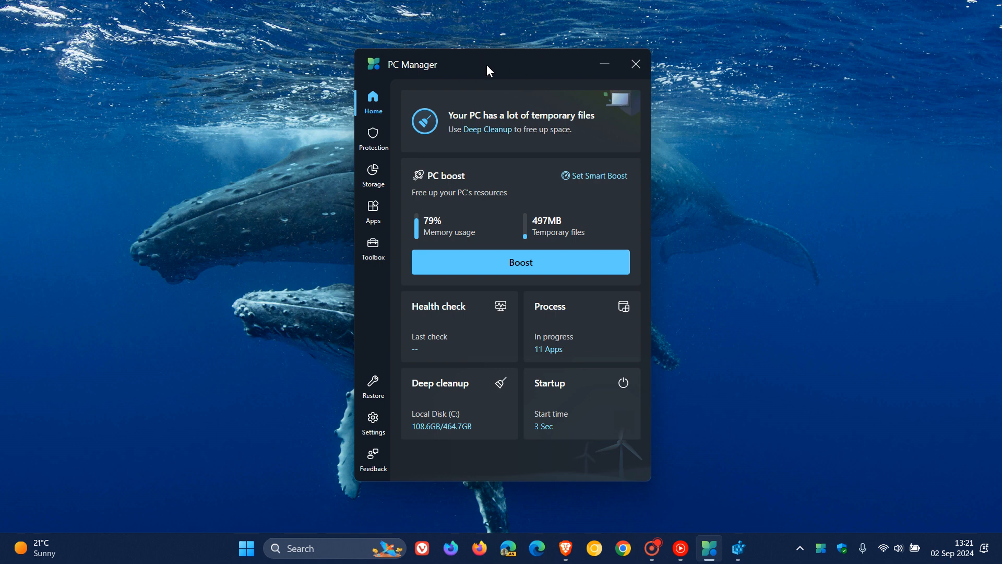
mouse_move(518, 81)
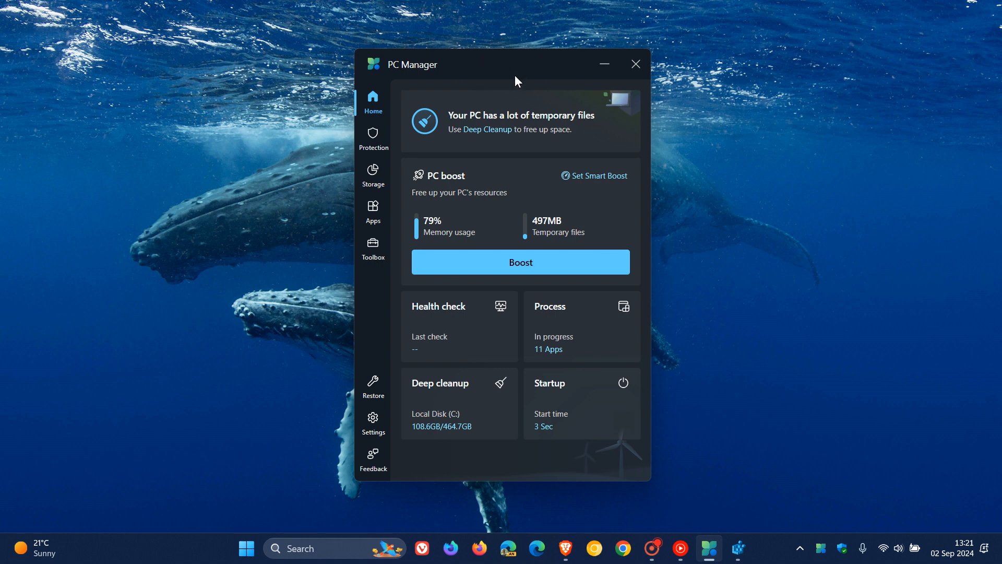
mouse_move(528, 93)
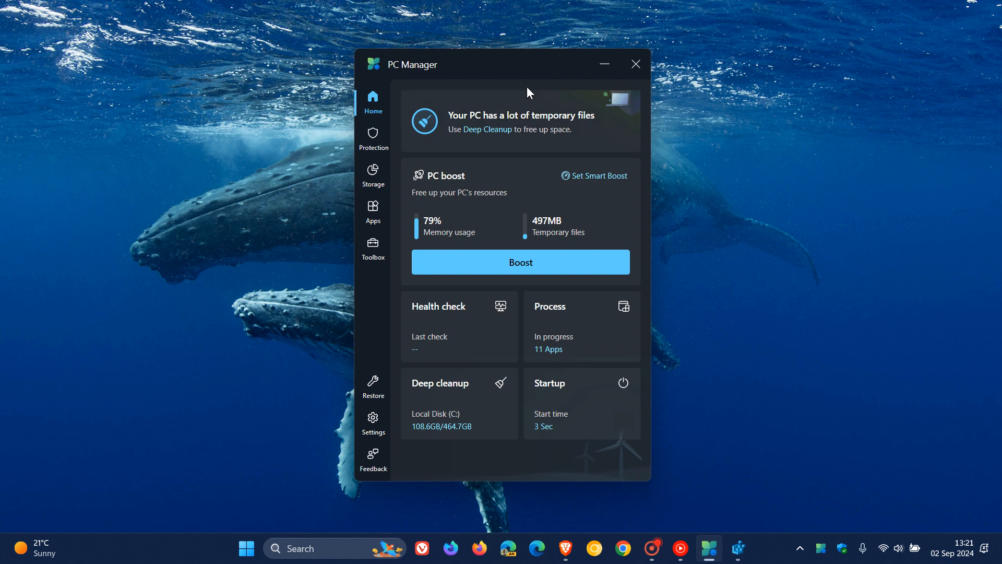
mouse_move(548, 68)
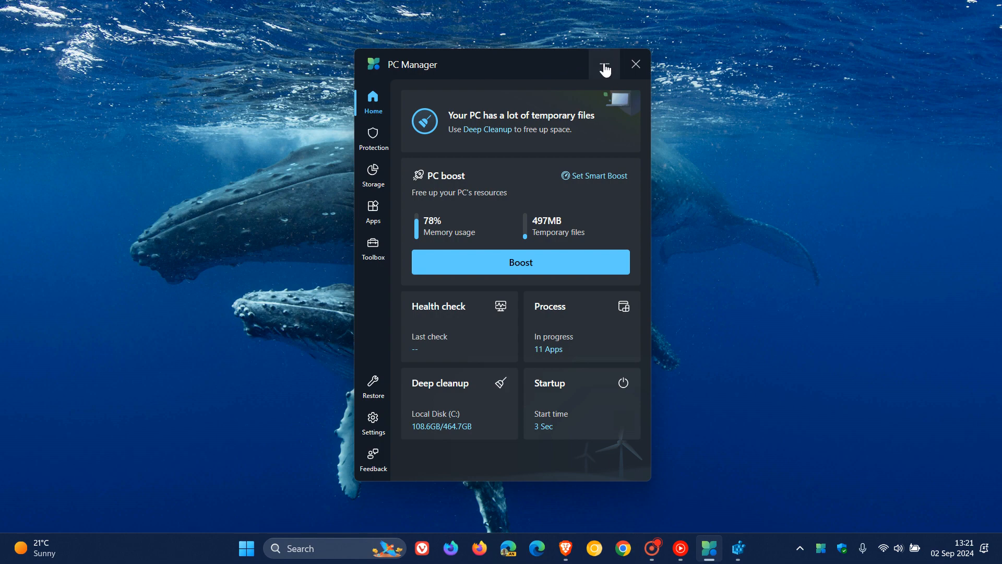
Minimize the PC Manager window to return to the desktop.
left_click(636, 64)
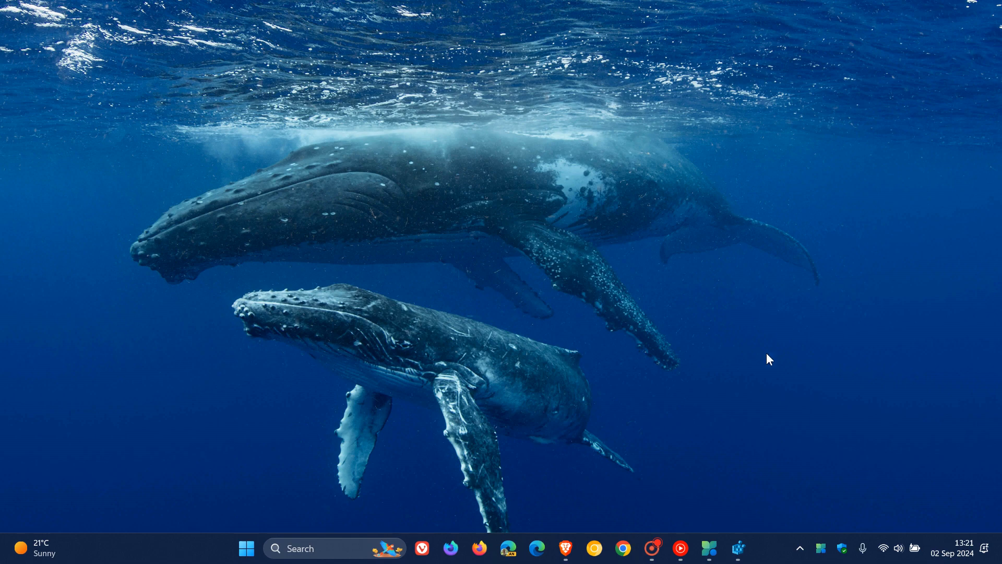
left_click(737, 547)
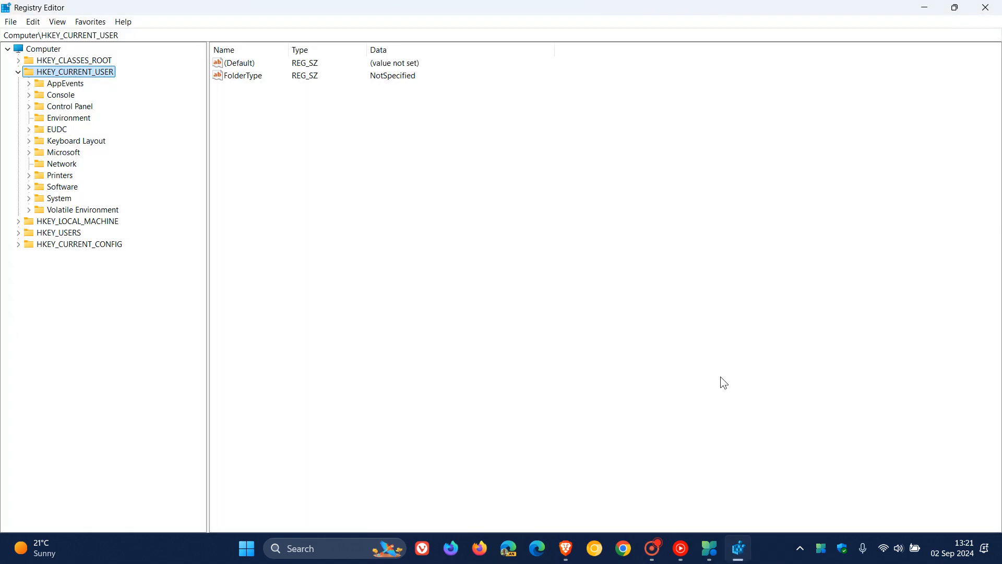
mouse_move(675, 266)
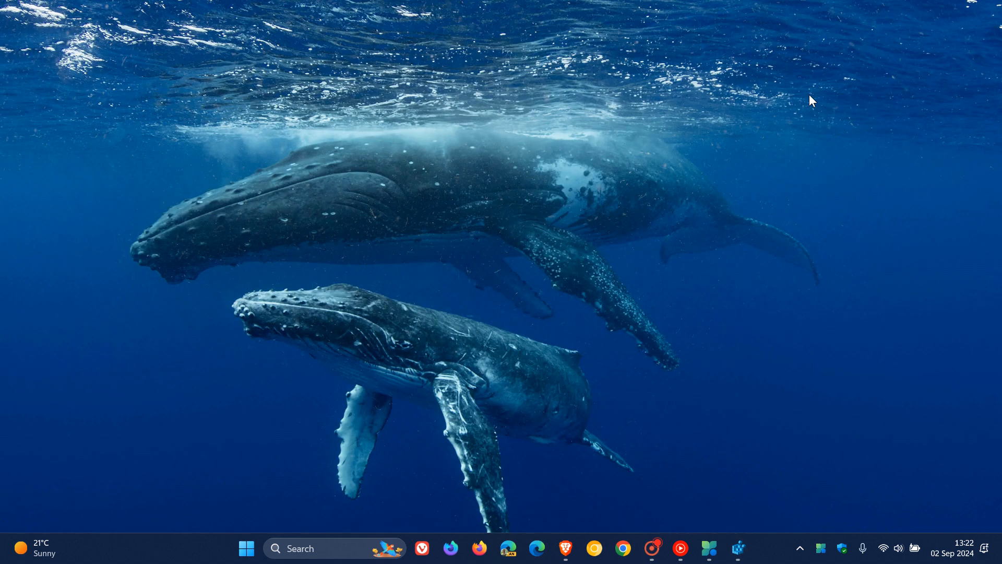
mouse_move(689, 189)
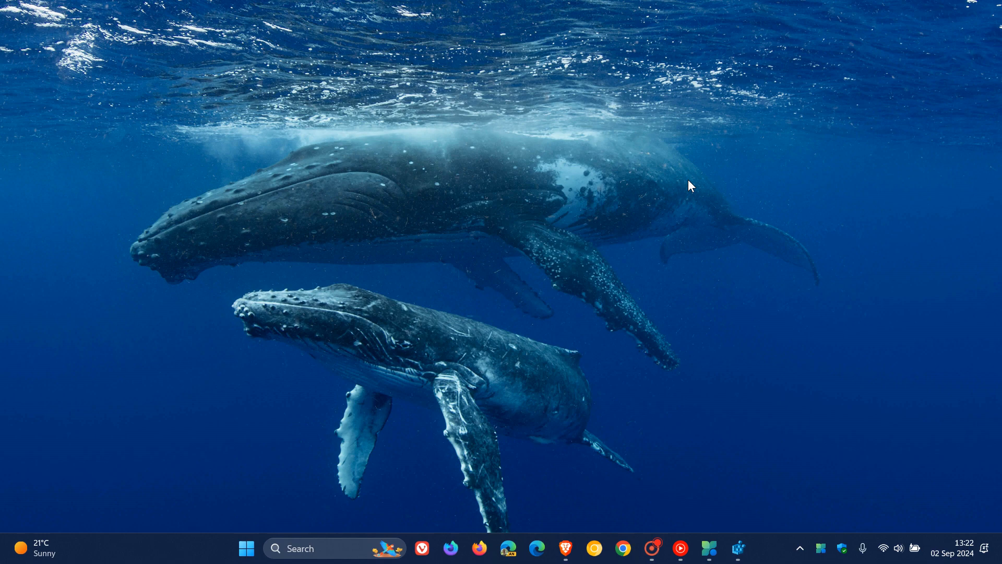
Bring up Brave showing Microsoft's support article on registry cleaning utilities.
left_click(563, 549)
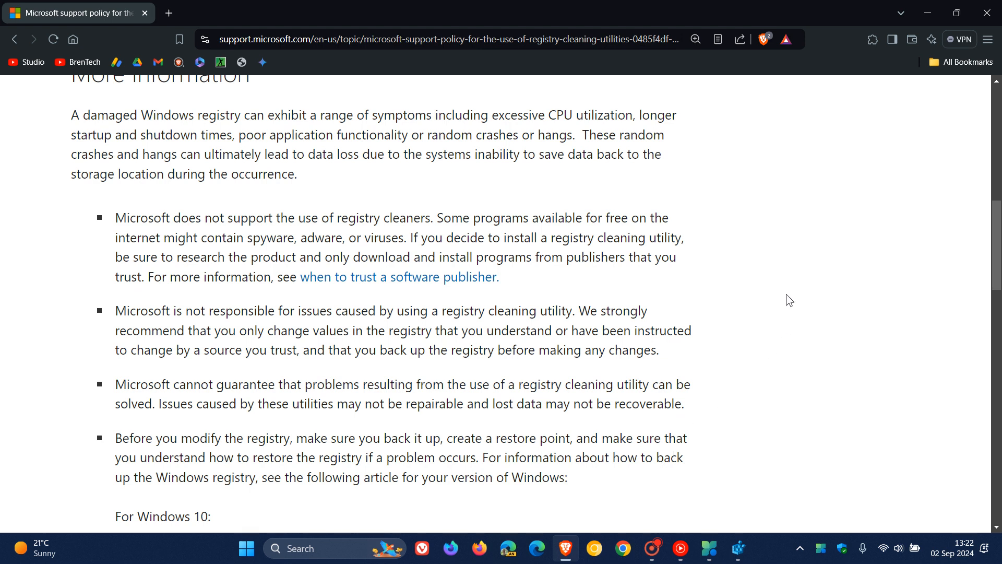
mouse_move(783, 295)
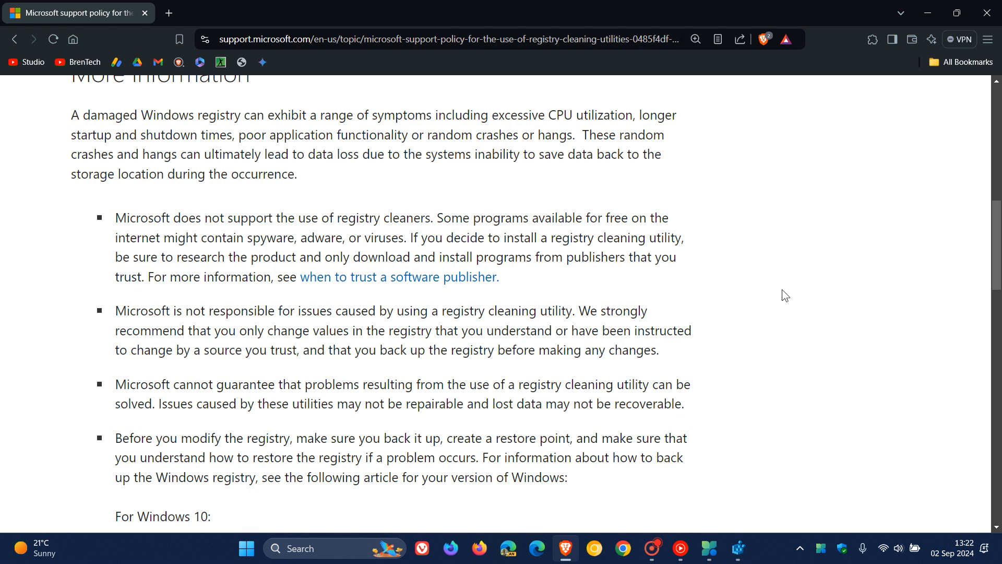
Highlight the statements that Microsoft does not support registry cleaners and is not responsible for damage.
left_click_drag(126, 218, 270, 218)
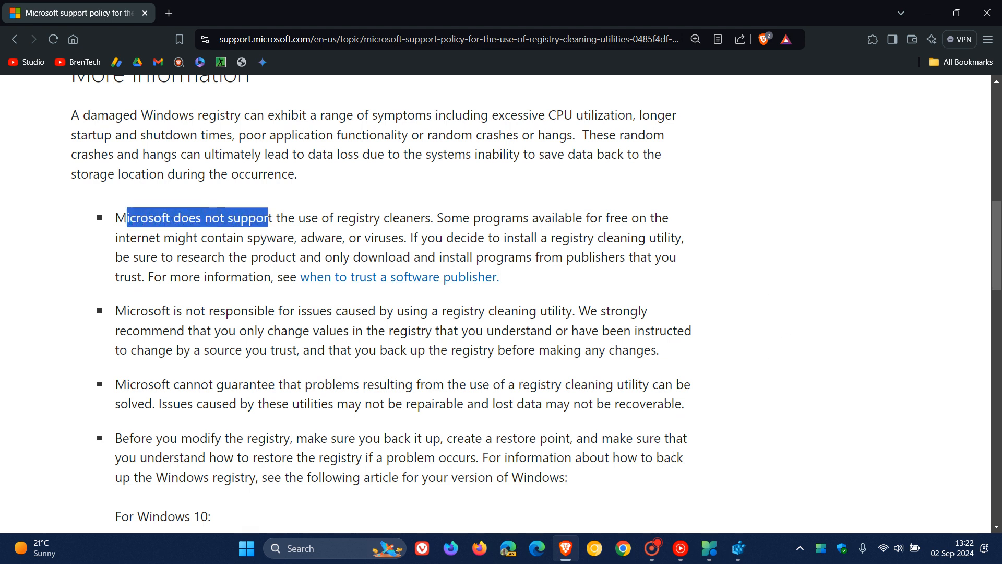
left_click_drag(272, 217, 435, 217)
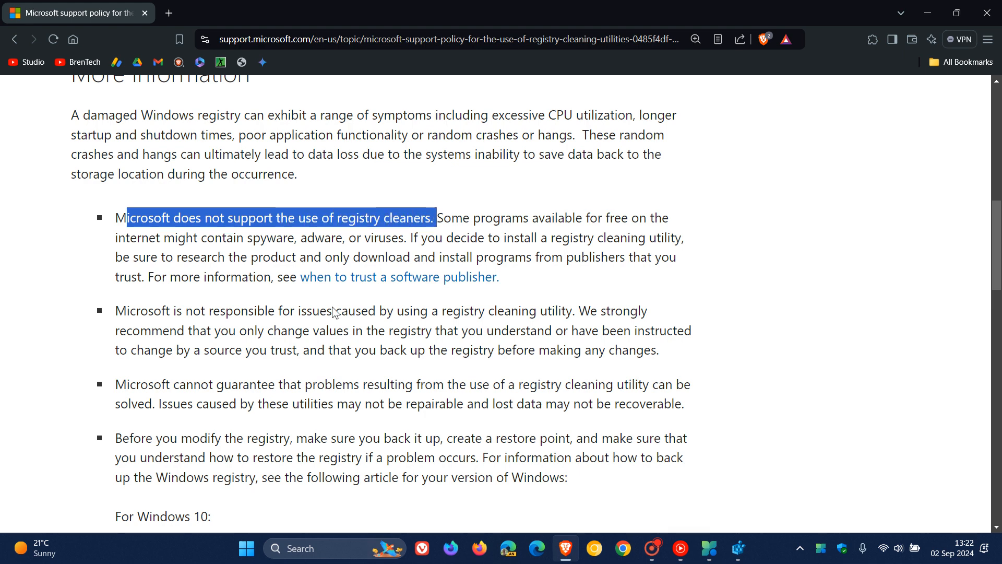
left_click(333, 311)
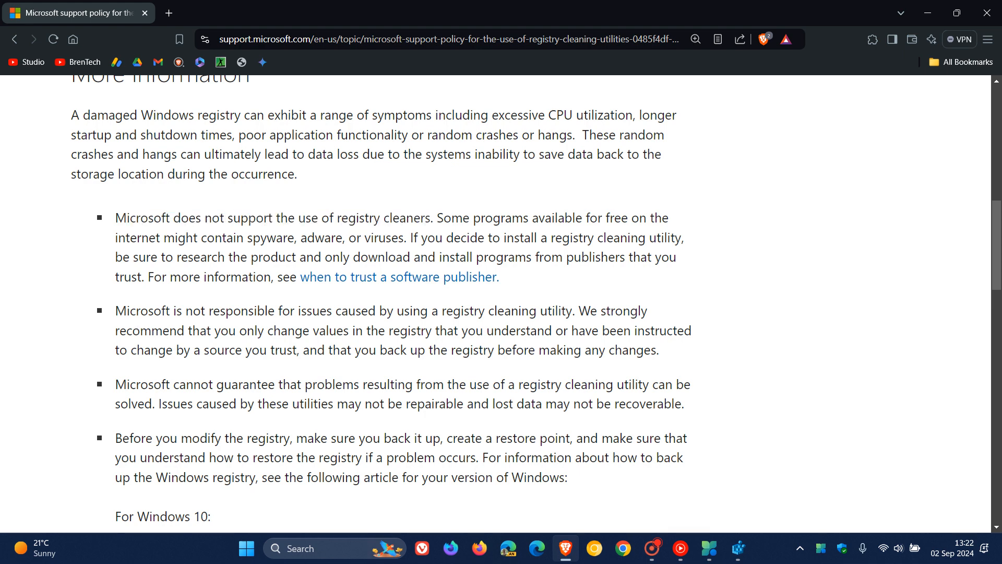
left_click_drag(166, 311, 361, 311)
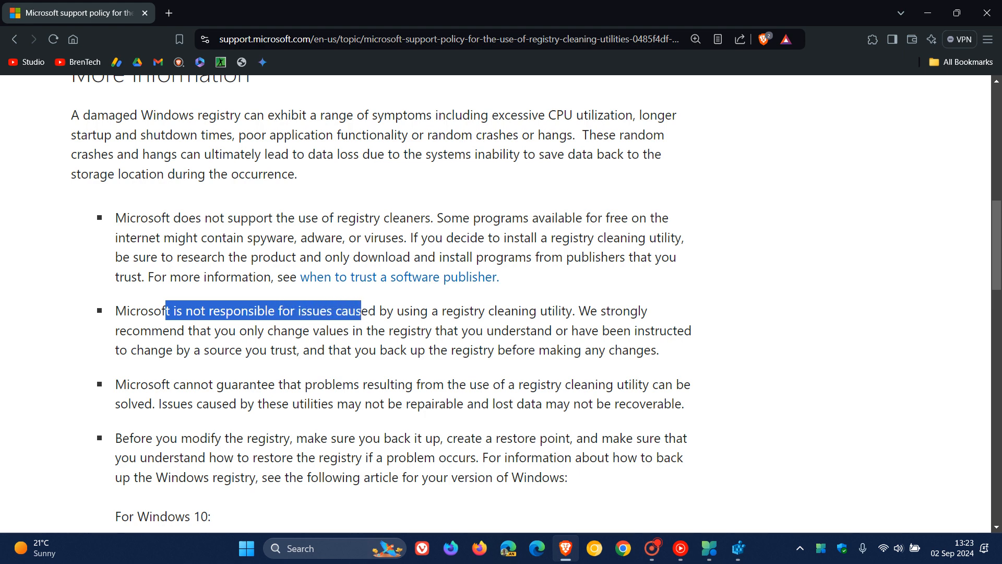
left_click_drag(360, 311, 555, 311)
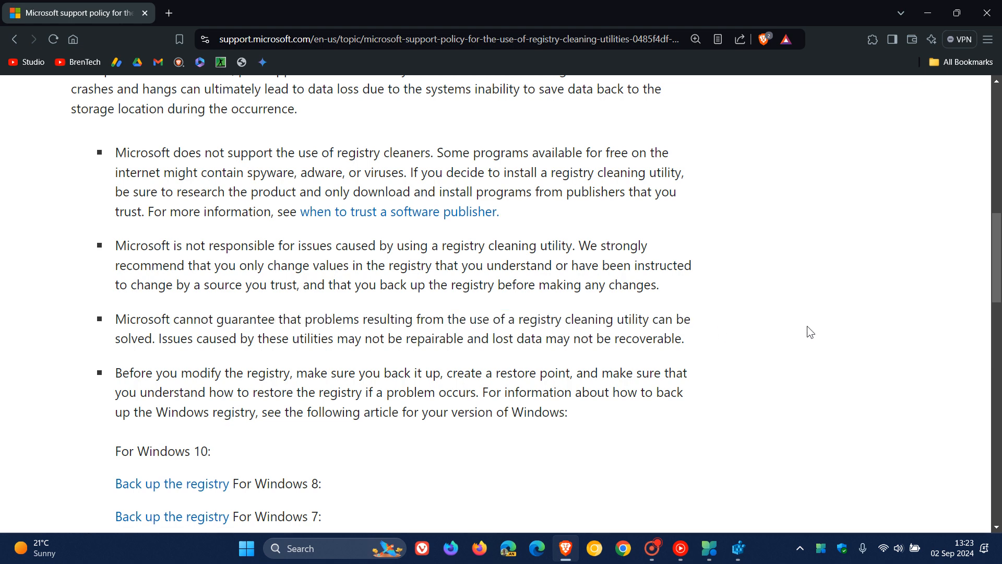
Highlight the advice further down to back up the registry before modifying it.
scroll("down", 3)
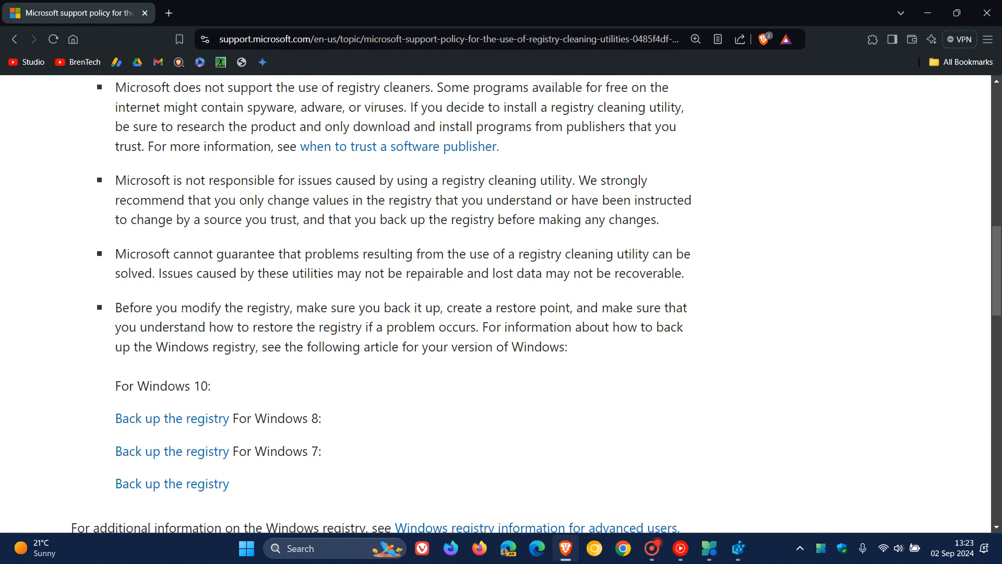
left_click_drag(155, 307, 413, 307)
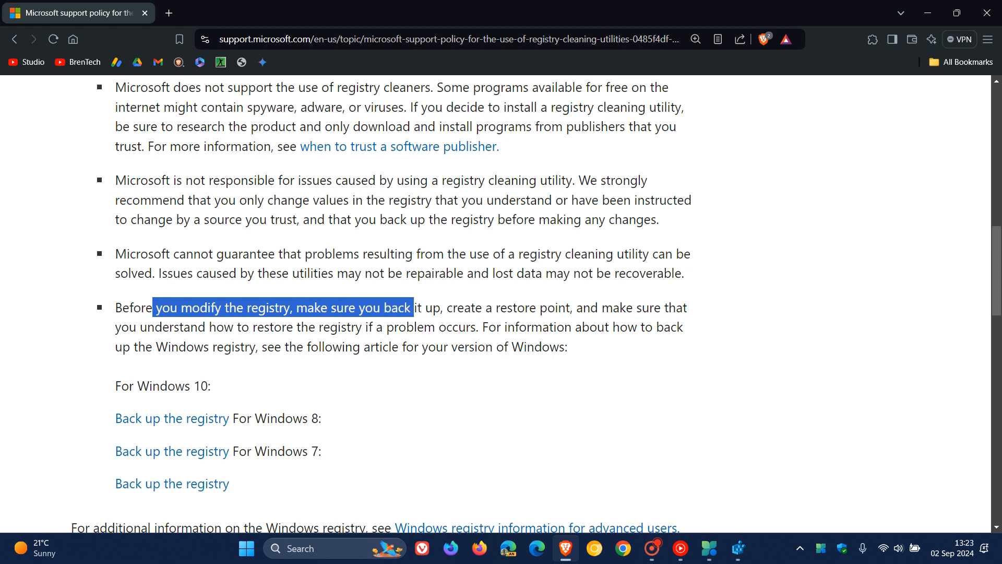
left_click_drag(413, 307, 441, 307)
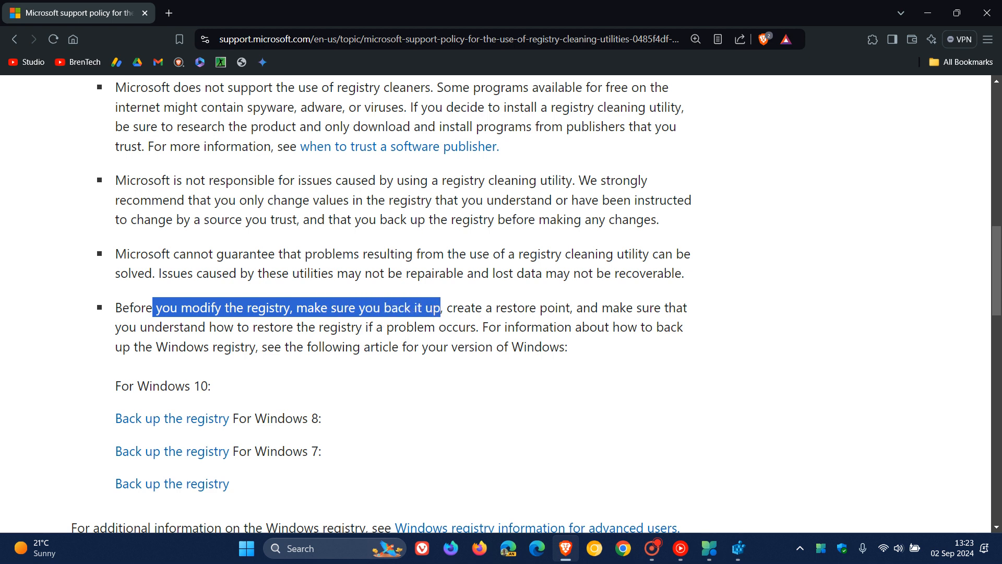
mouse_move(759, 533)
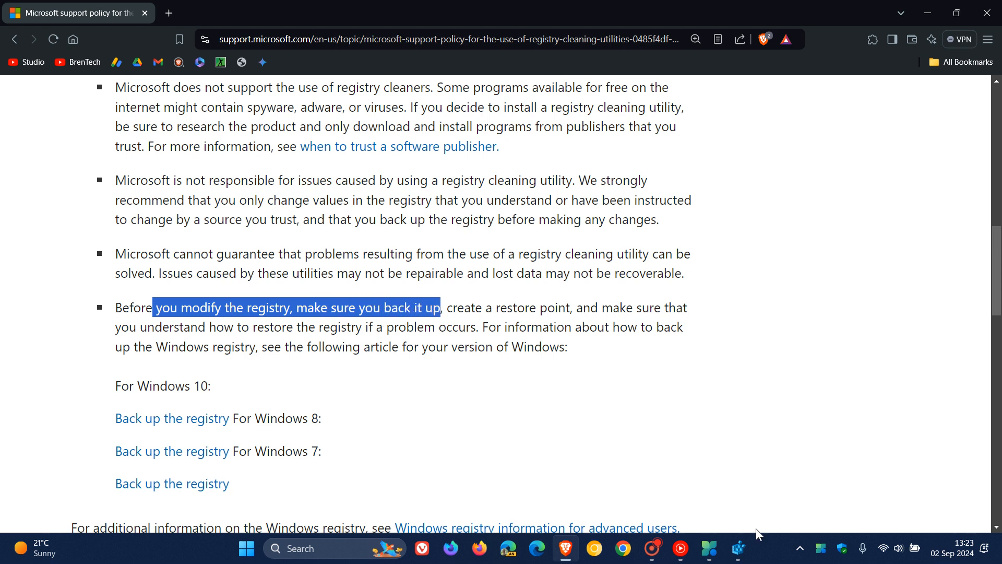
left_click(737, 549)
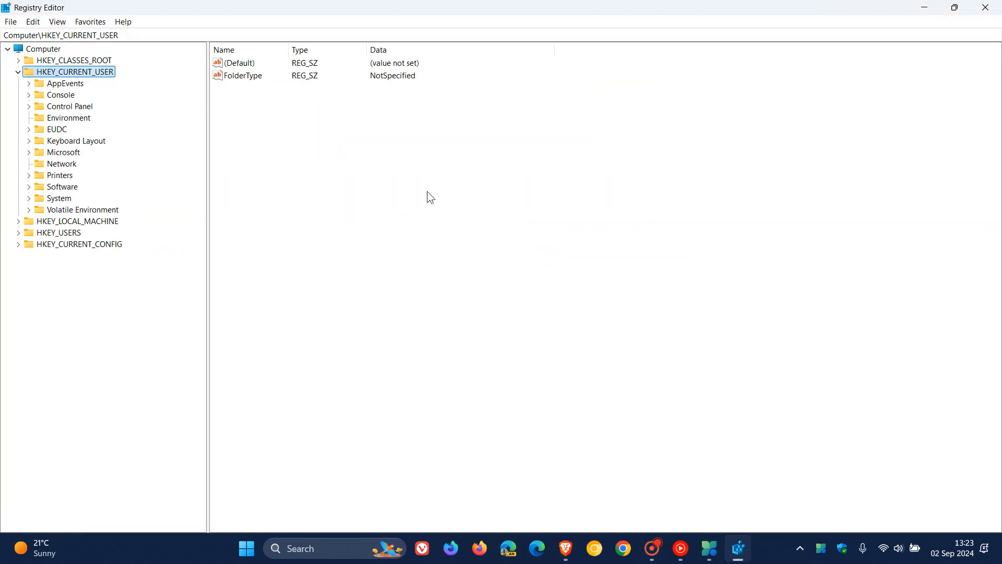
mouse_move(363, 217)
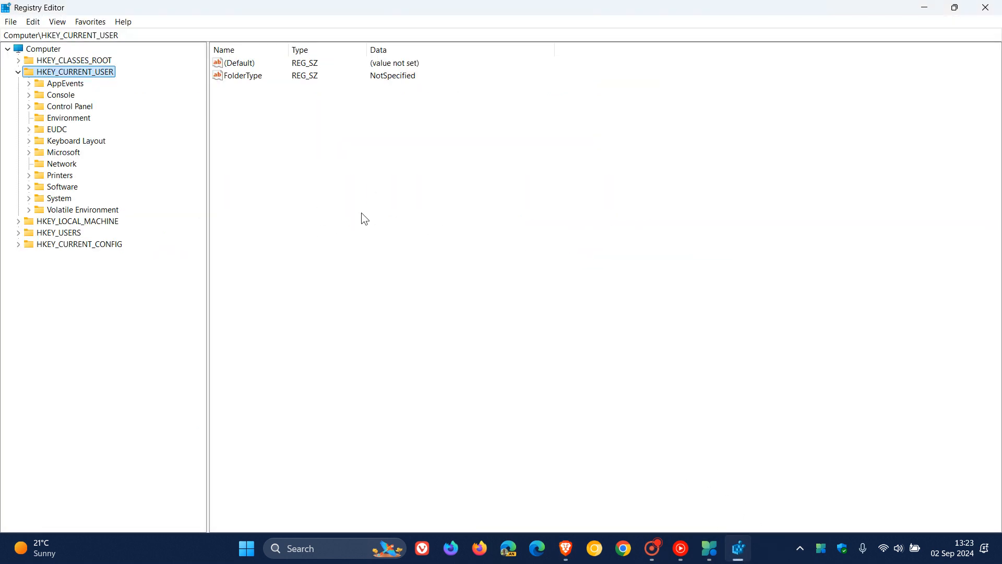
left_click(10, 22)
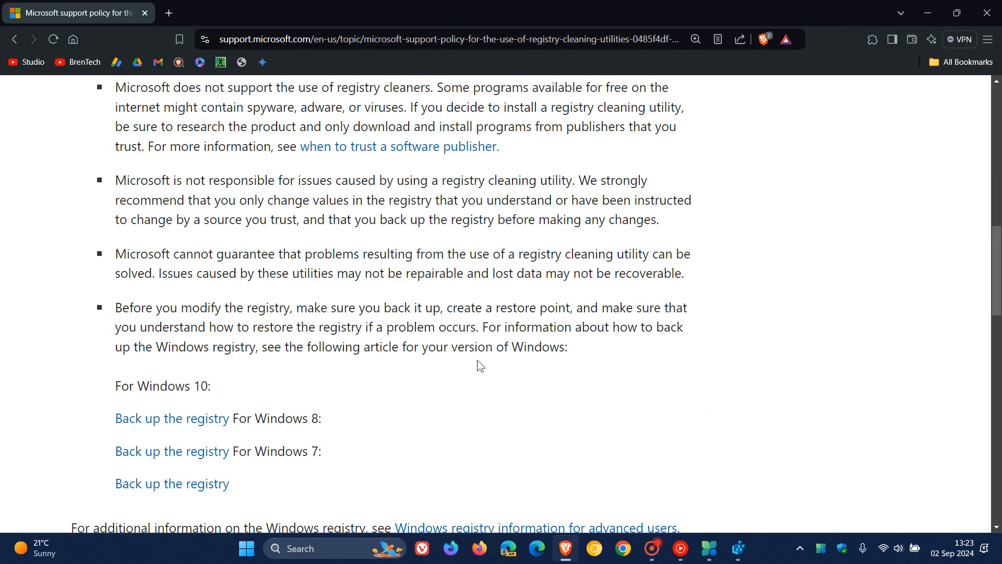
Highlight the advice to back up the registry and create a restore point.
left_click_drag(359, 307, 560, 306)
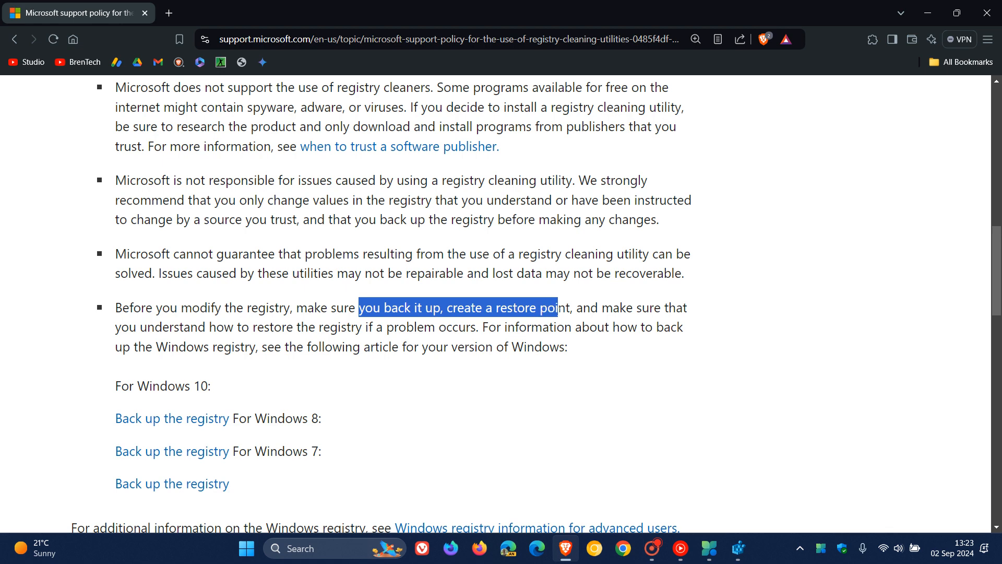
left_click_drag(557, 307, 711, 324)
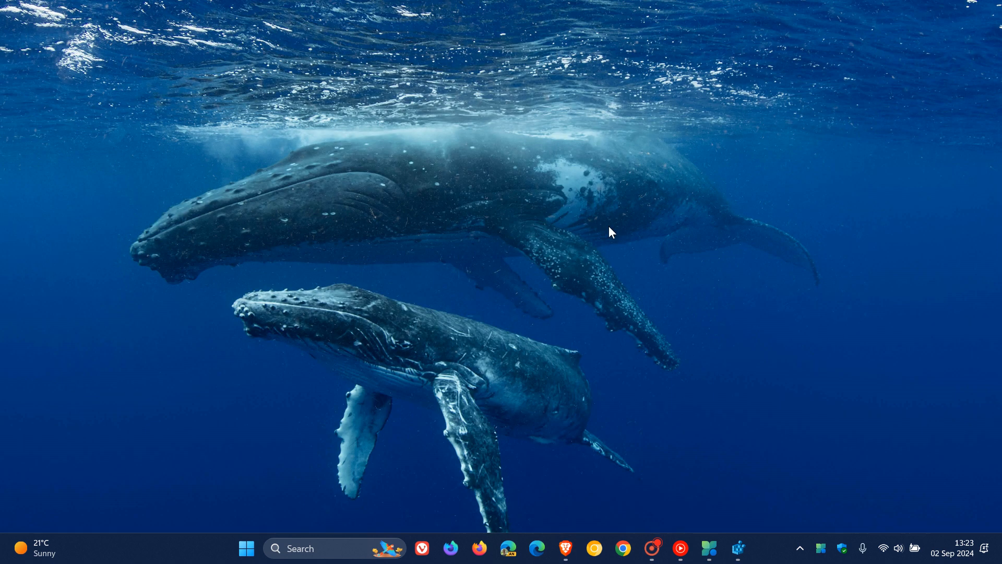
mouse_move(609, 228)
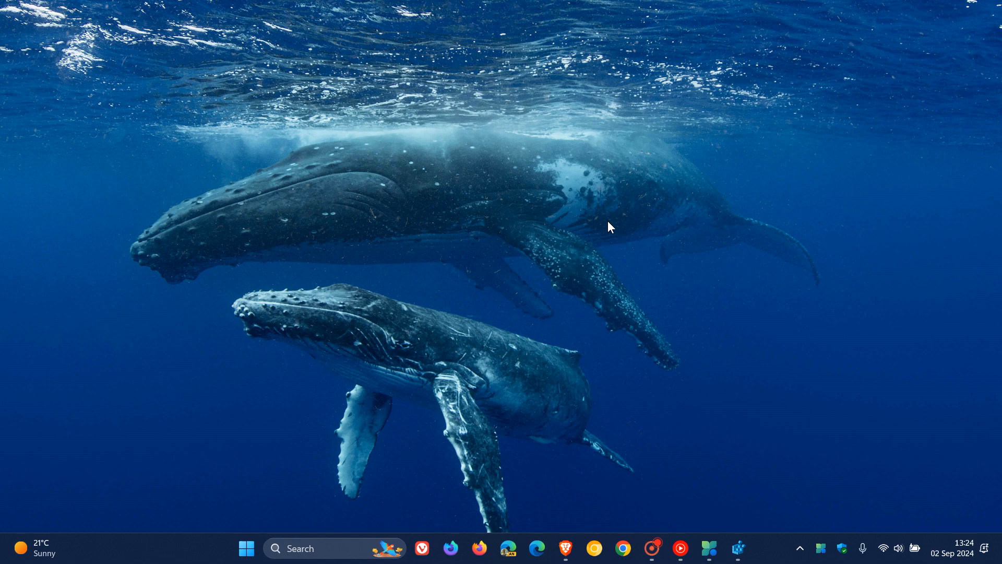
mouse_move(294, 232)
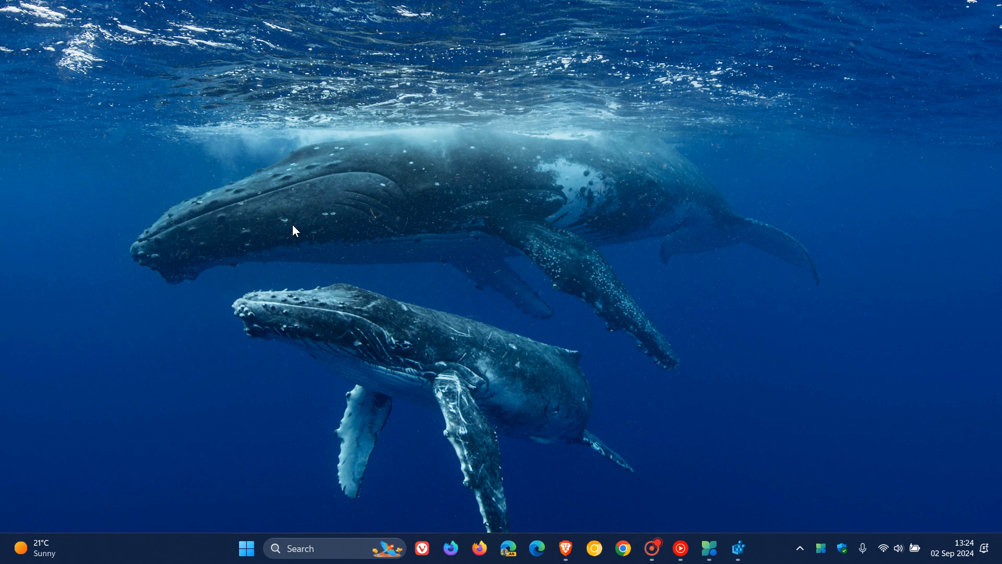
mouse_move(713, 526)
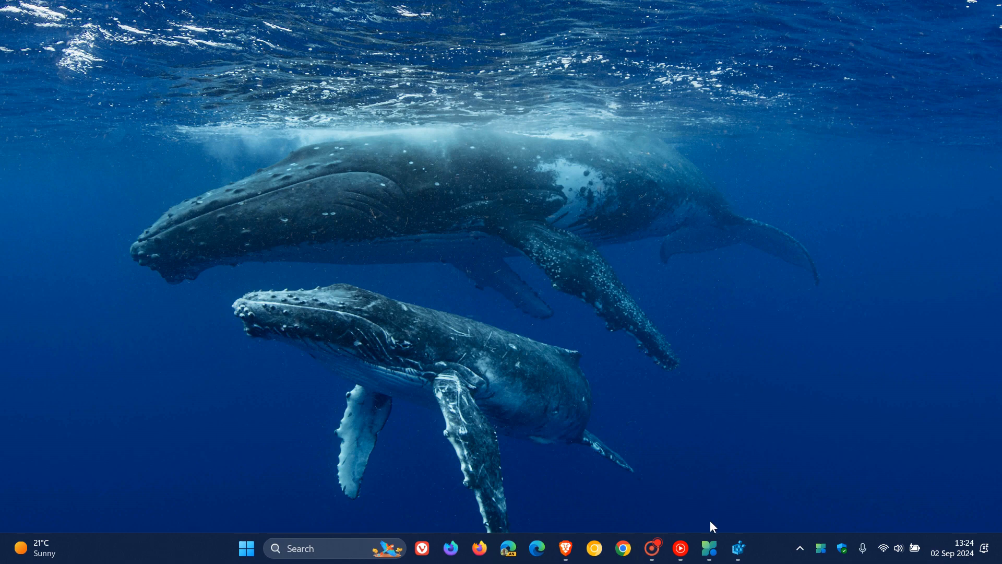
left_click(709, 547)
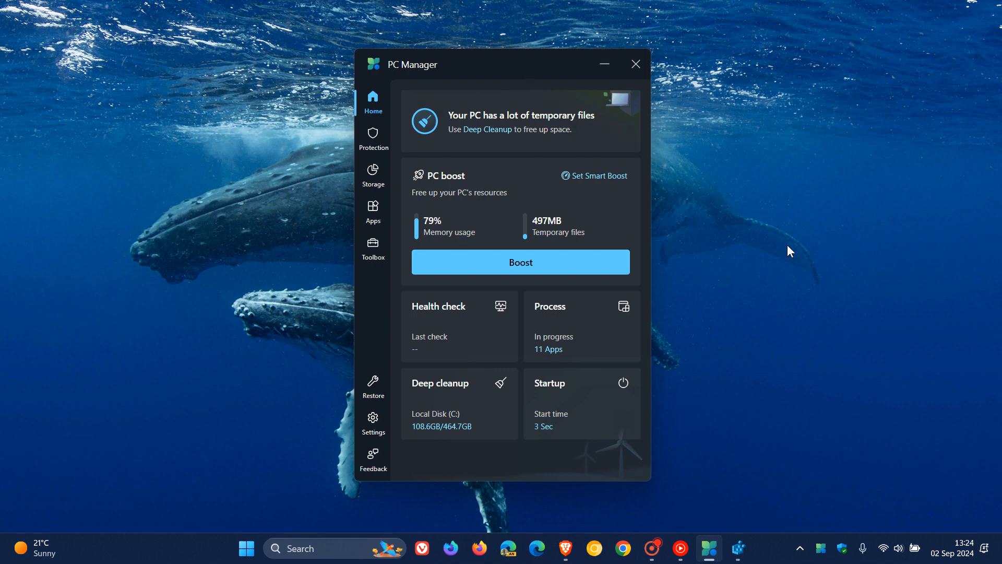
left_click(636, 64)
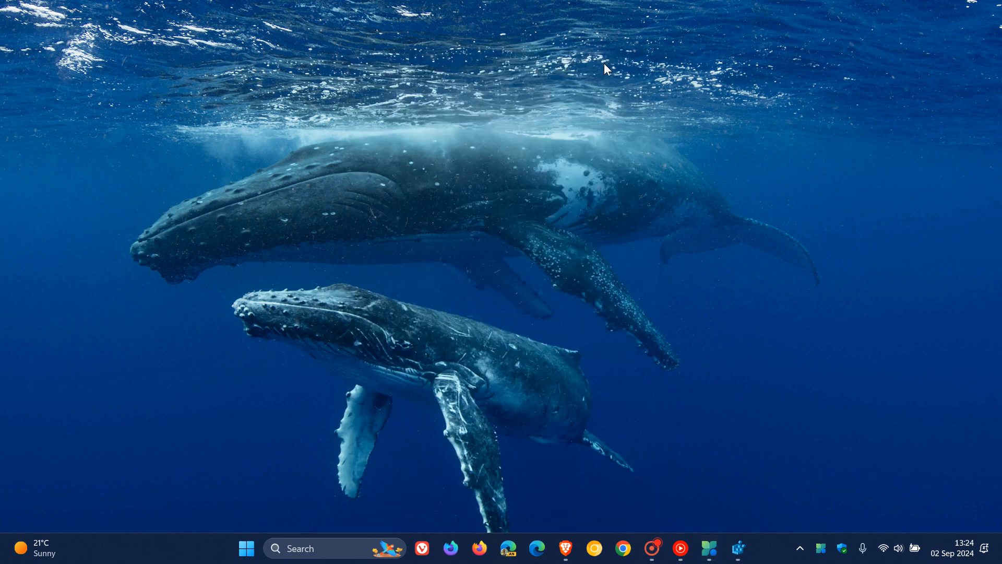
mouse_move(514, 205)
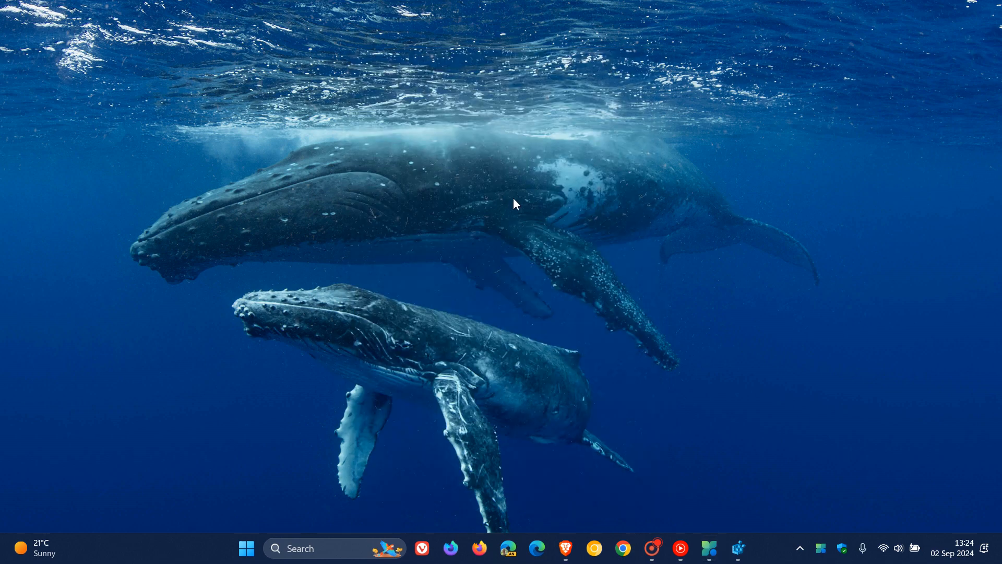